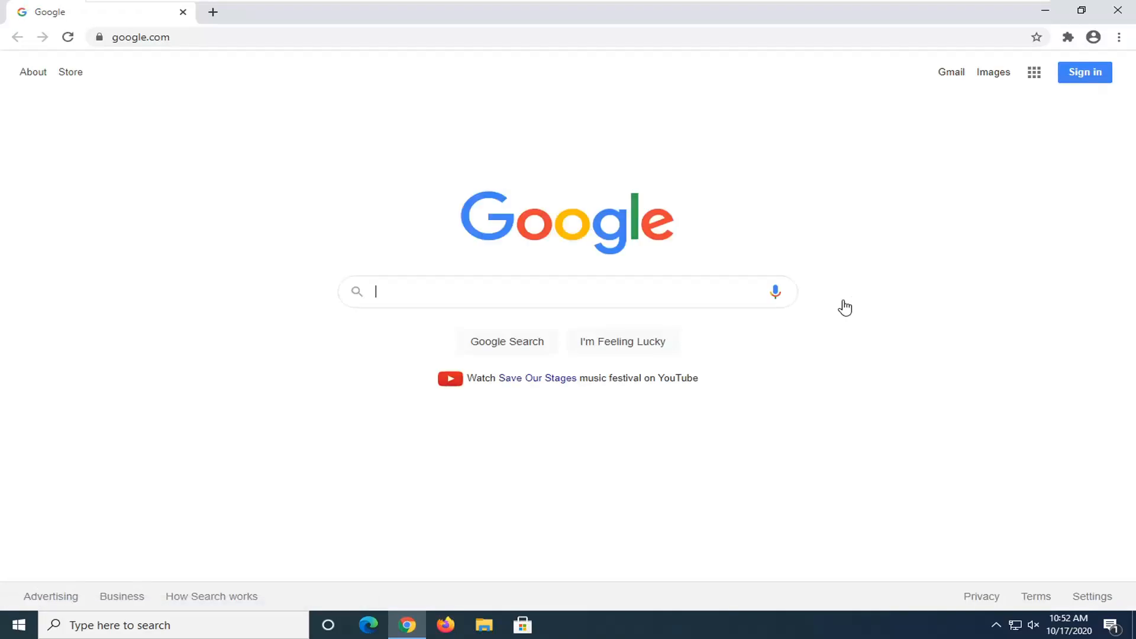
mouse_move(3, 252)
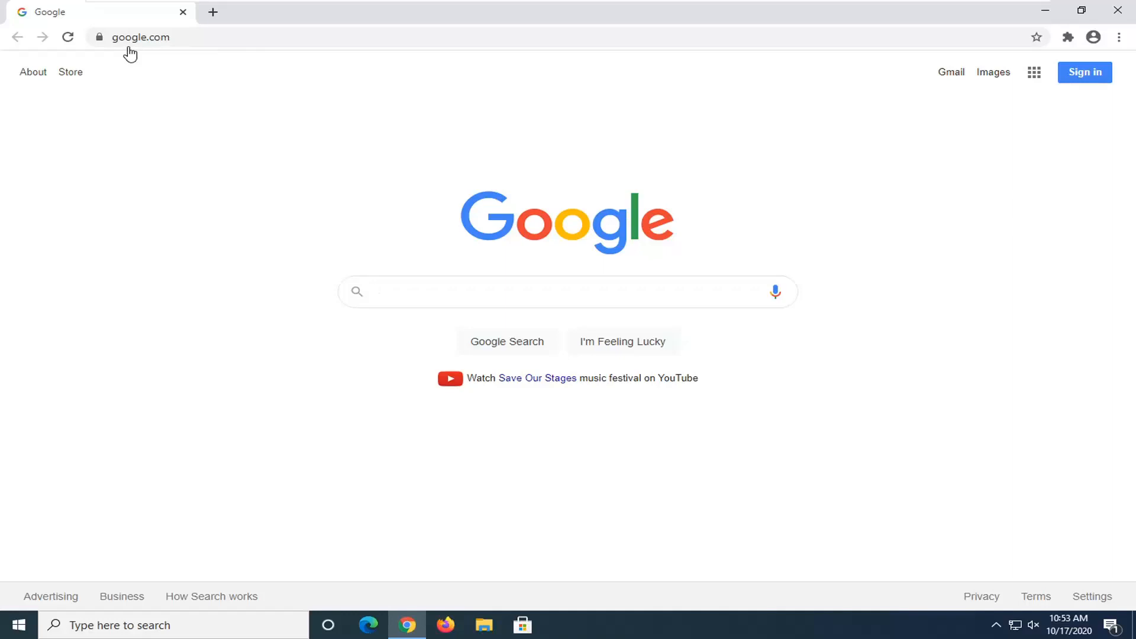
mouse_move(794, 140)
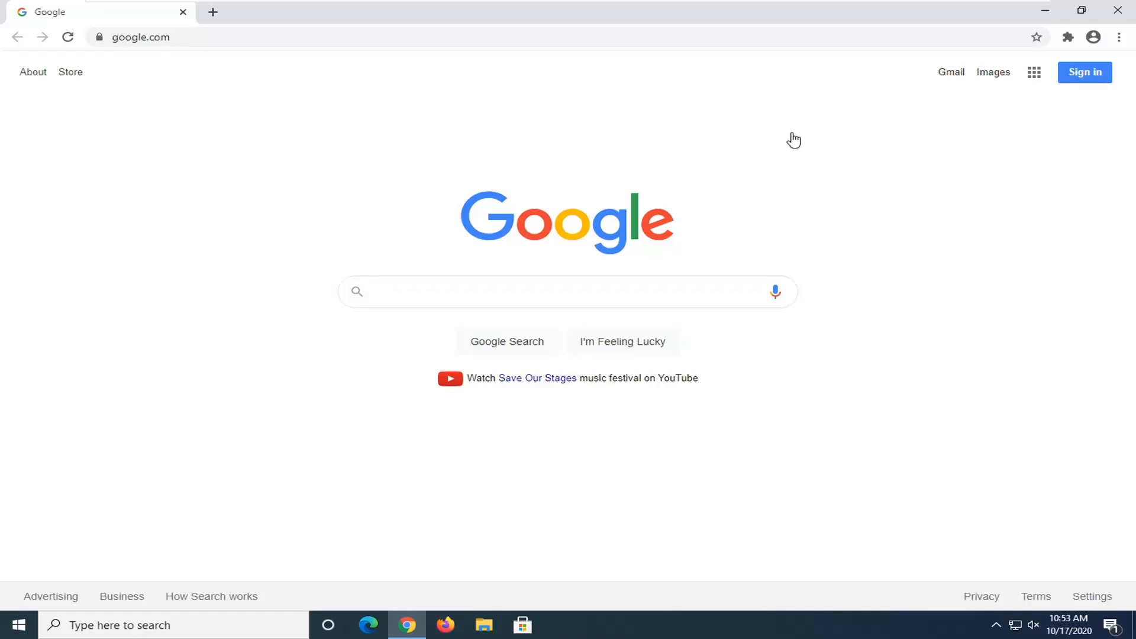
mouse_move(796, 131)
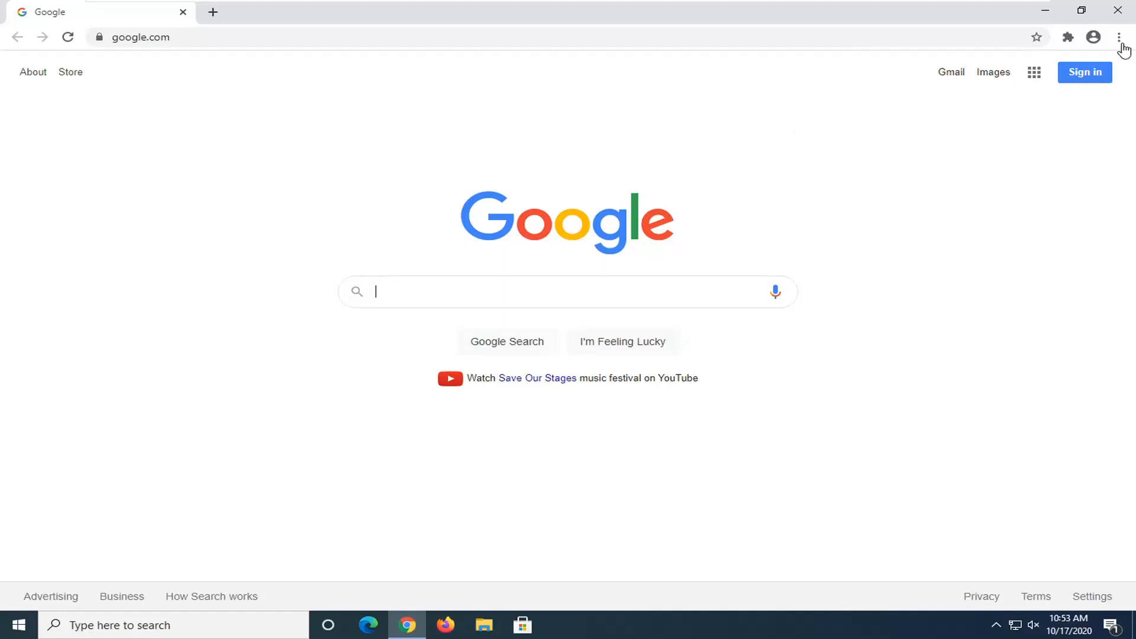
mouse_move(1118, 51)
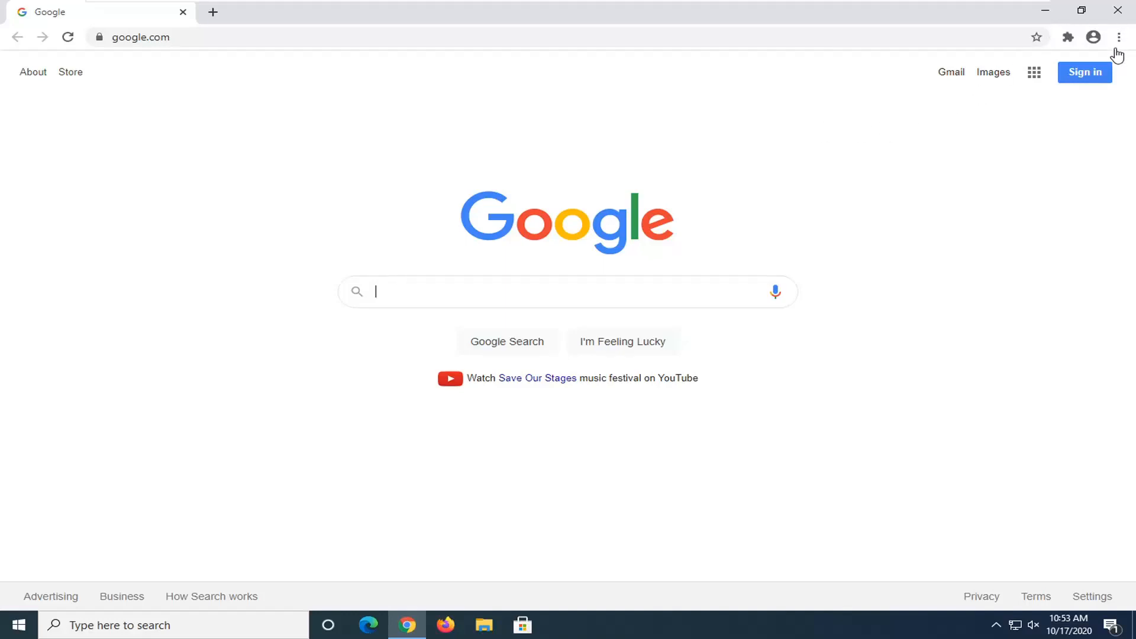
mouse_move(1120, 40)
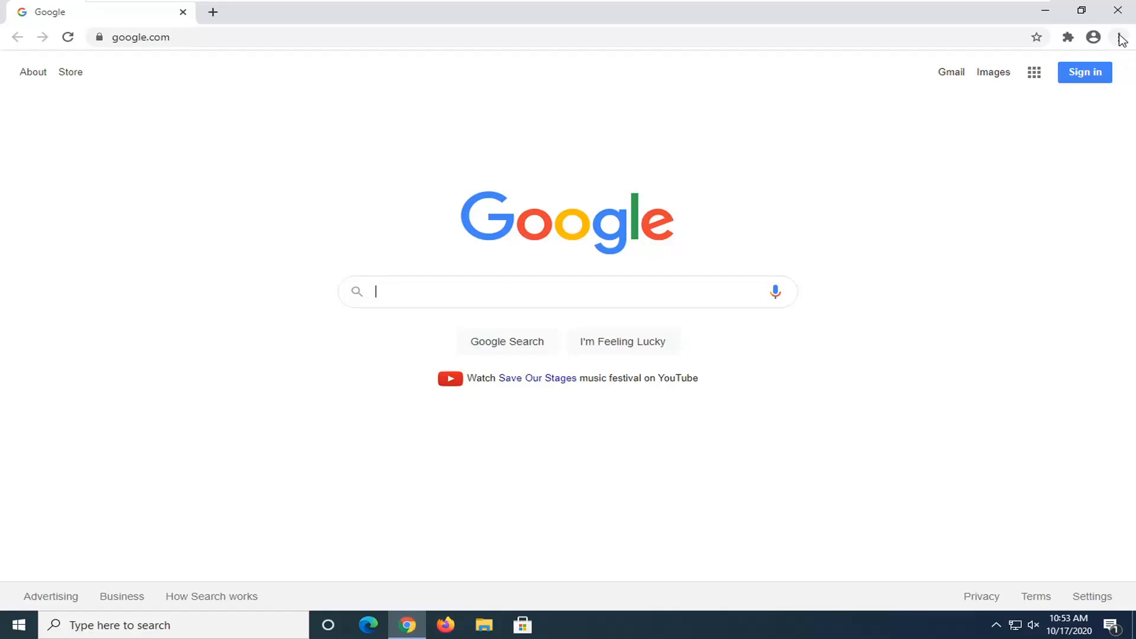
Reach the Search engine section of Chrome Settings via the three-dot menu.
click(1118, 37)
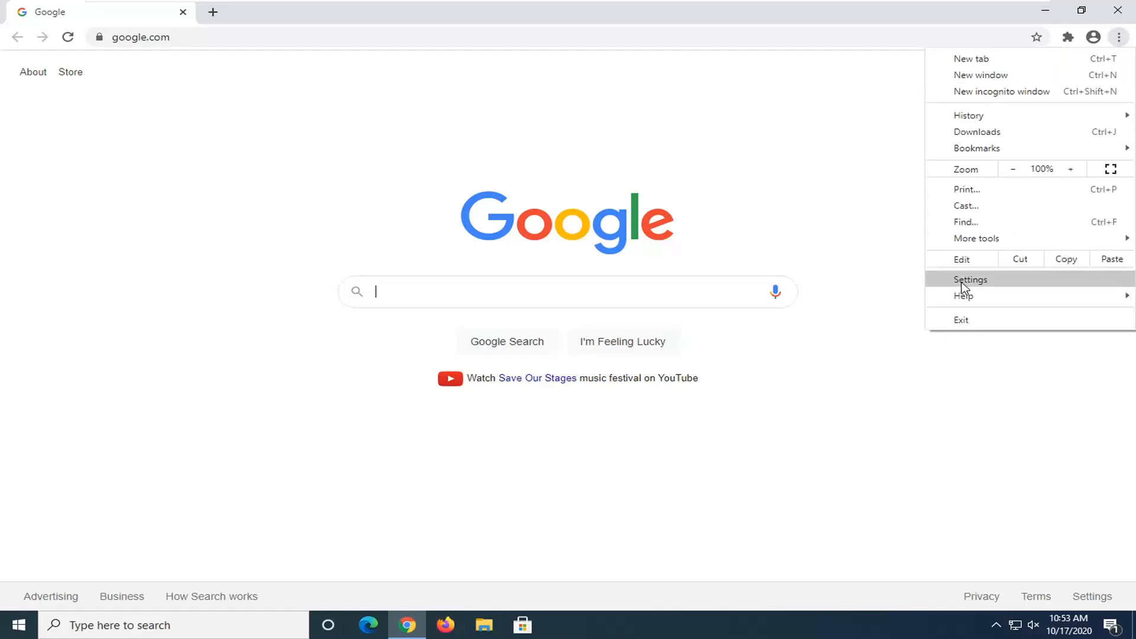
click(970, 279)
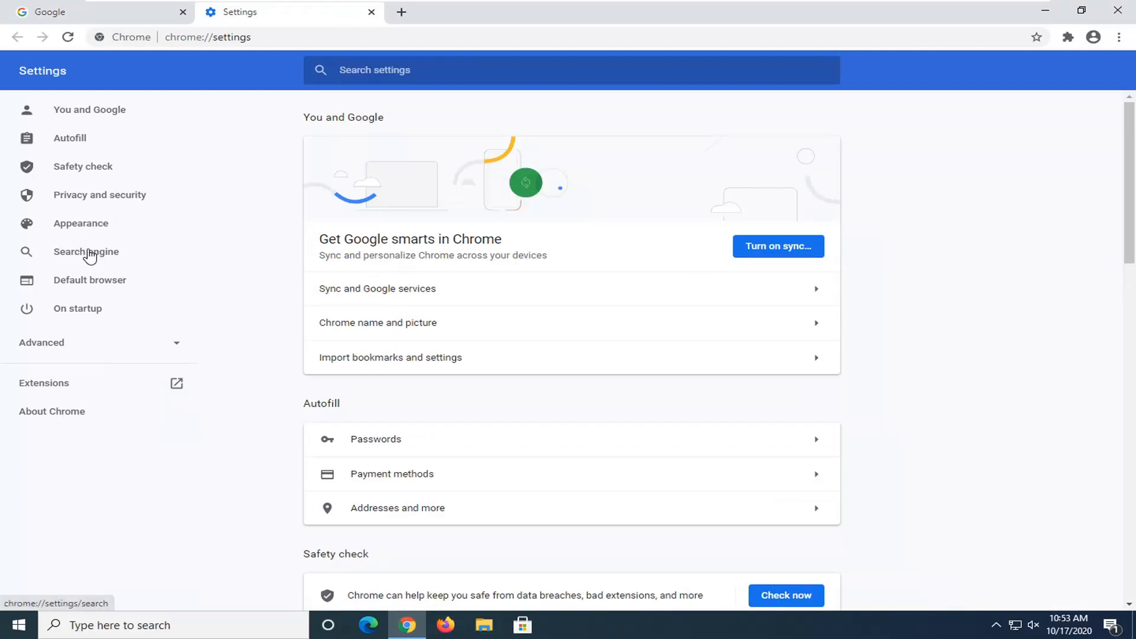
click(85, 251)
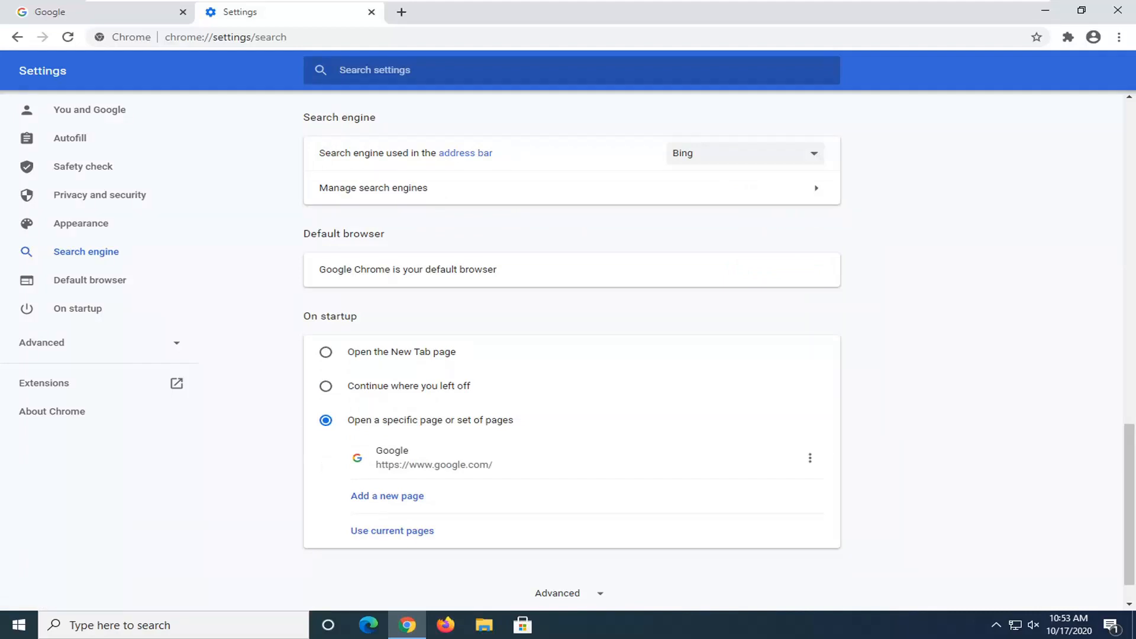
Expand the address-bar search engine list showing Google, Bing, Yahoo!, DuckDuckGo and Ecosia.
click(743, 152)
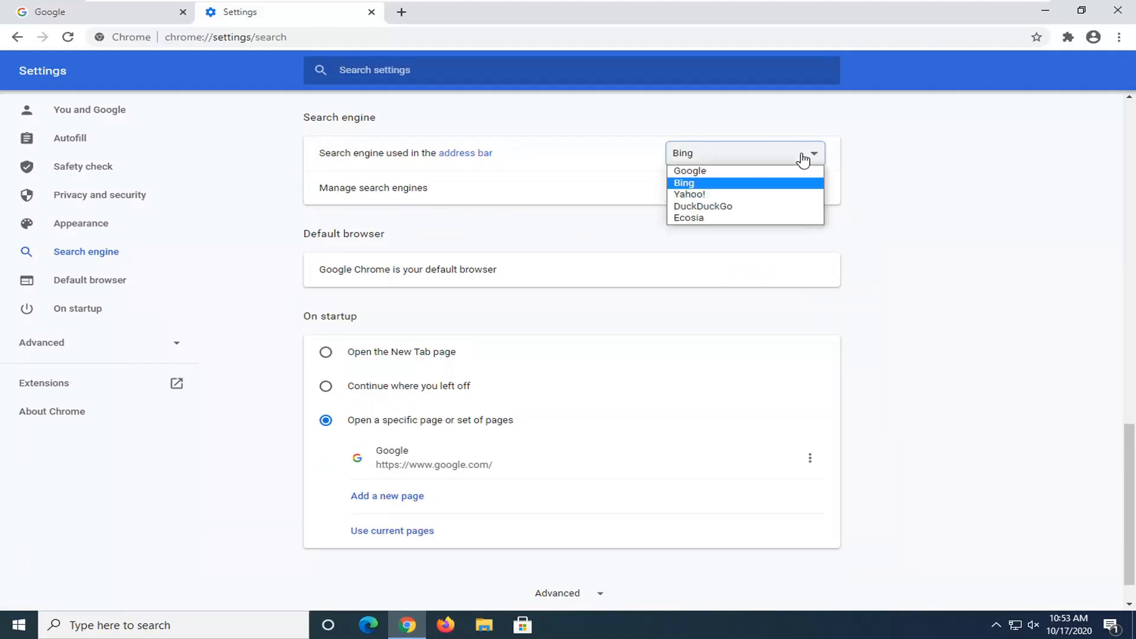
mouse_move(688, 170)
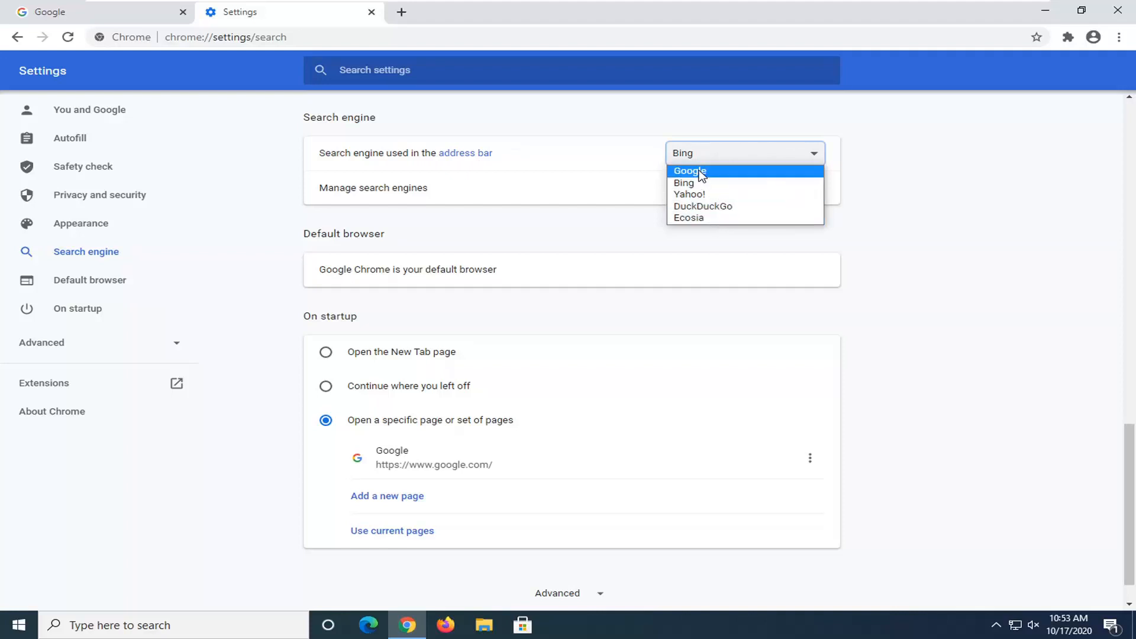
mouse_move(684, 183)
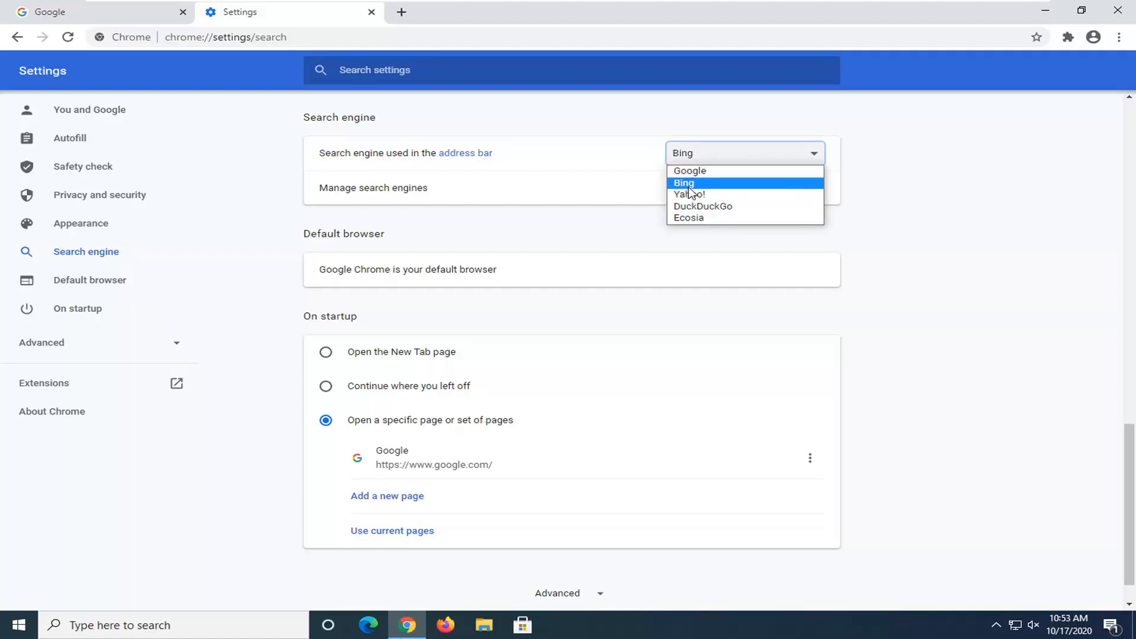
mouse_move(687, 217)
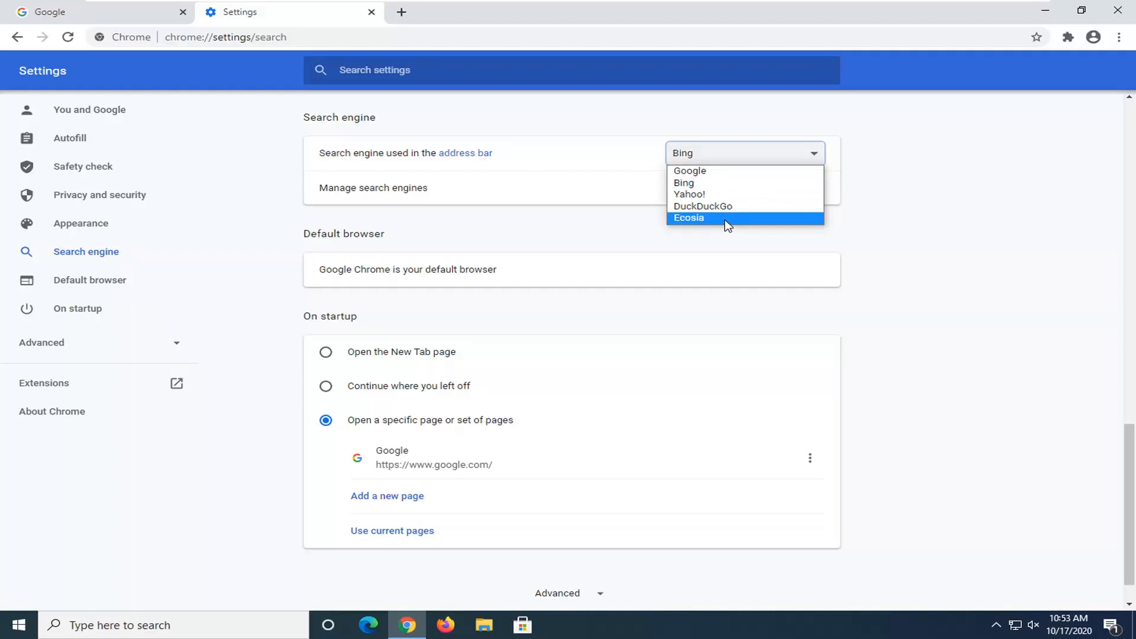
mouse_move(709, 222)
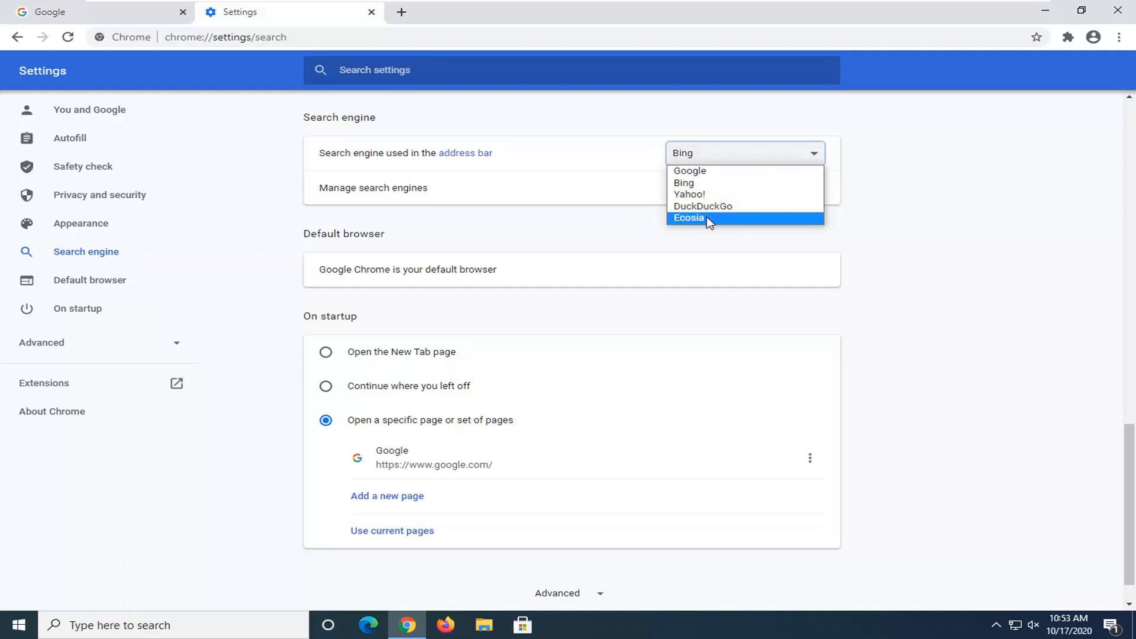
mouse_move(689, 194)
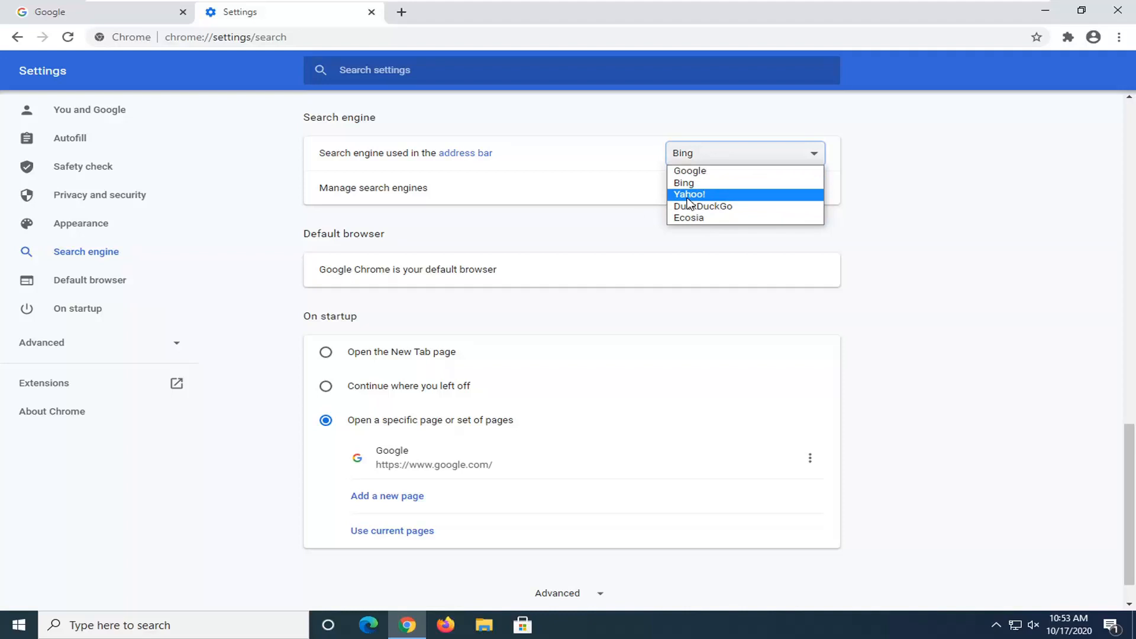